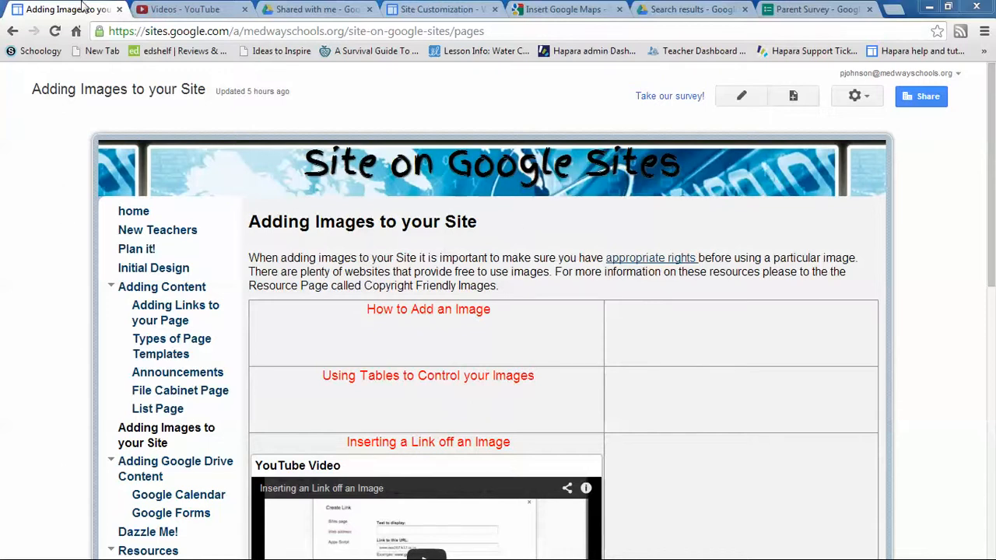
Step: Switch the page to edit mode and select the empty cell beside 'How to Add an Image'
click(740, 96)
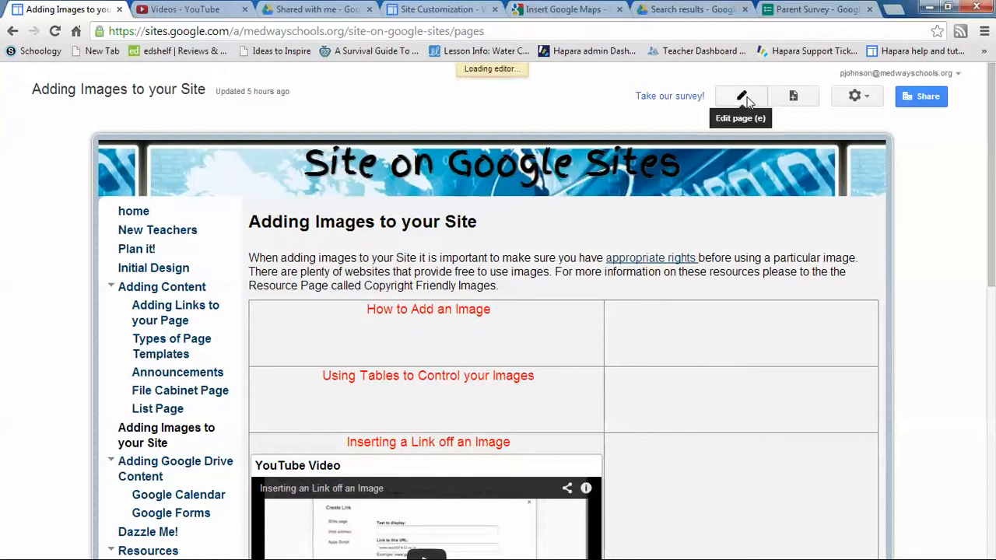
click(741, 95)
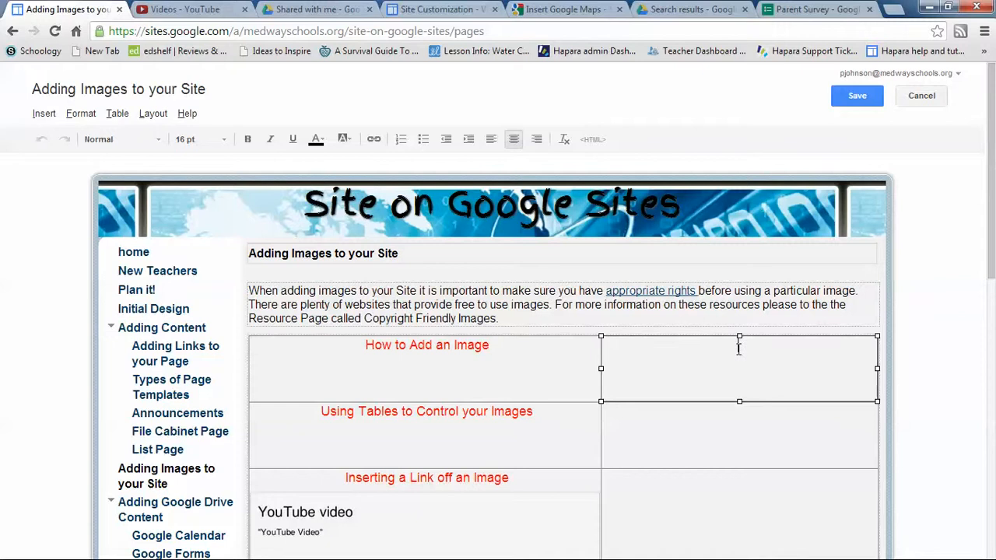
Step: Start inserting an image from the Insert menu to reach the Add an Image dialog
click(43, 113)
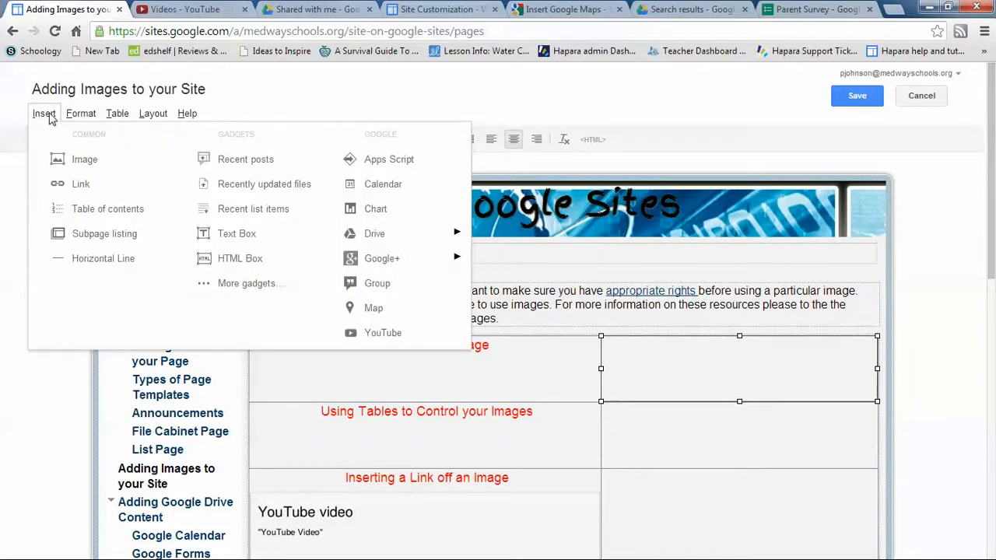
mouse_move(84, 159)
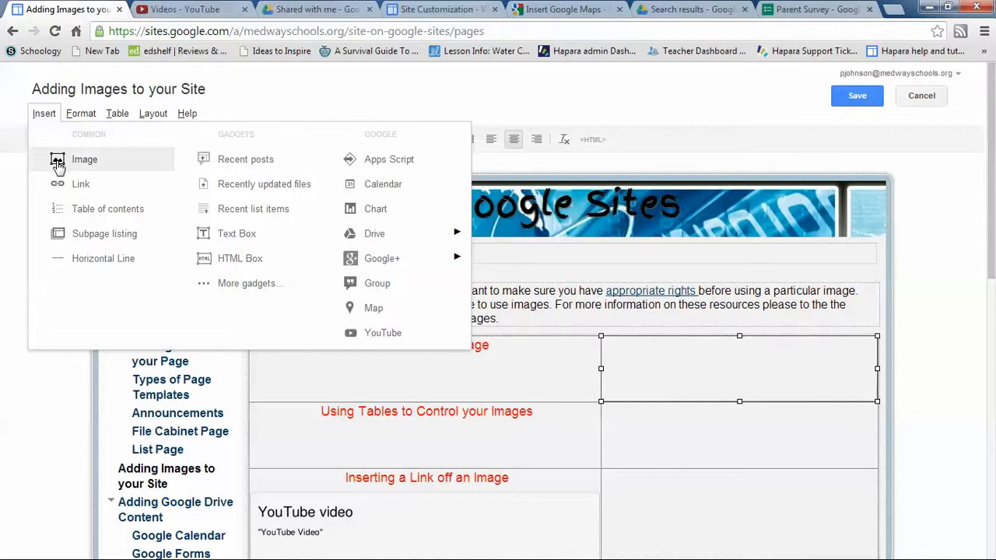
click(84, 160)
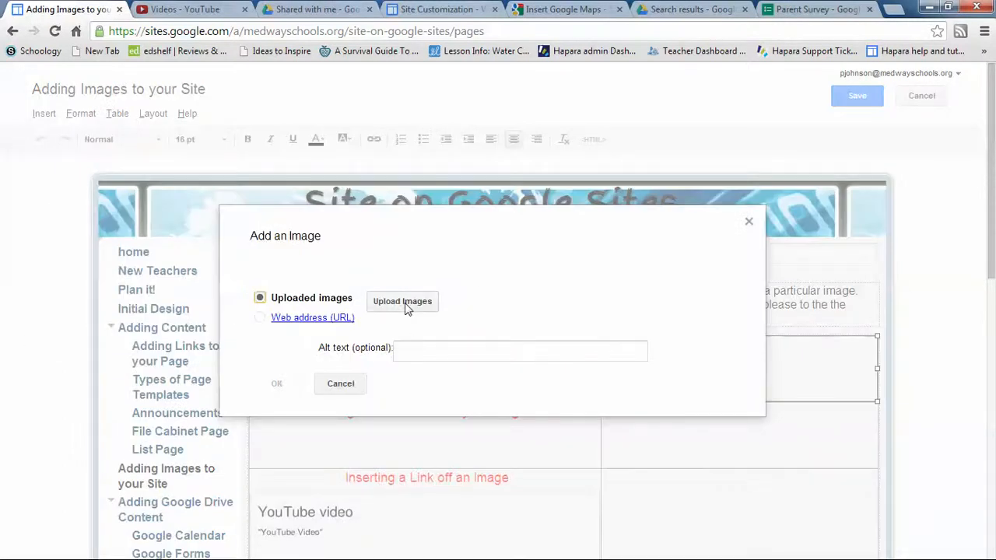
Step: Upload star2 from Google Drive > Google Sites on Site > Copyright Free Images
click(402, 301)
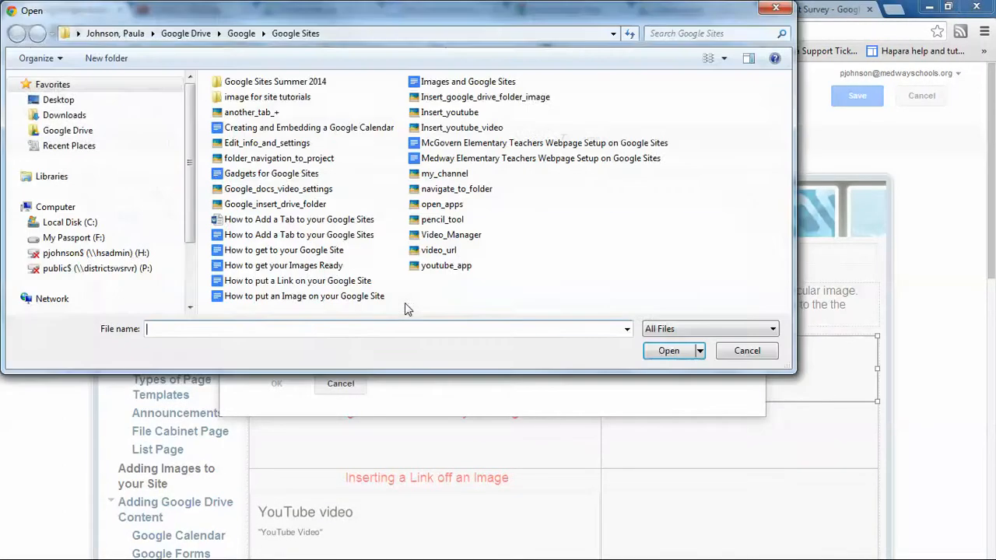
click(51, 176)
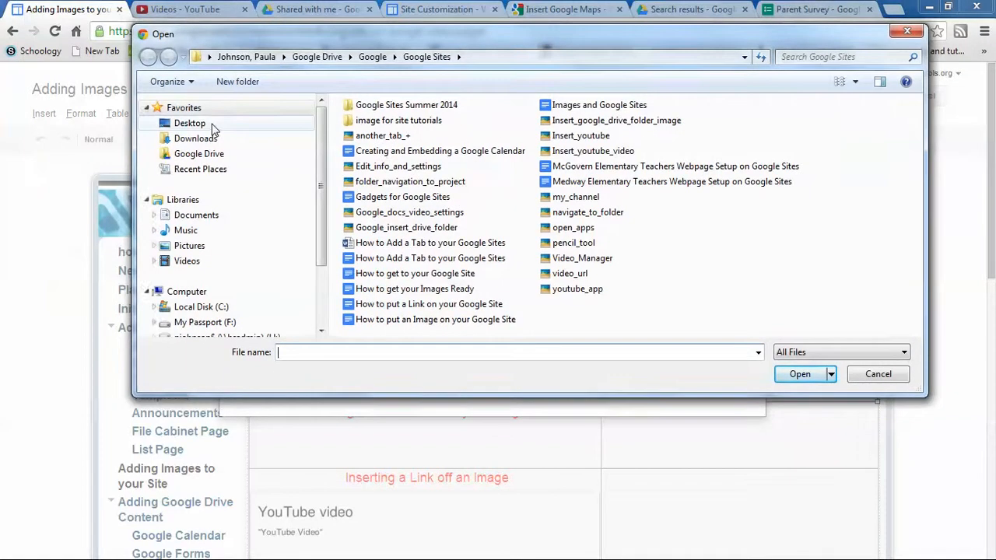
click(199, 153)
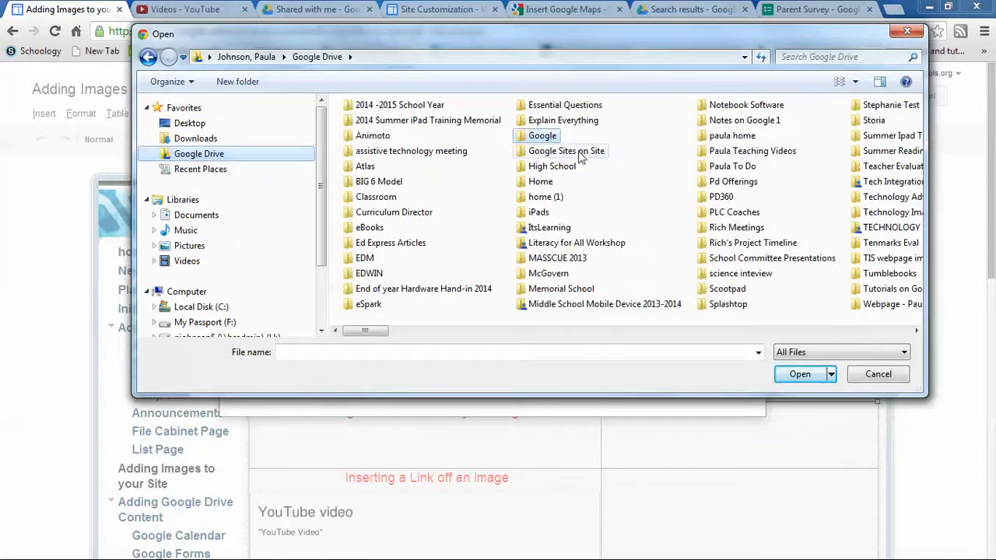
double_click(567, 150)
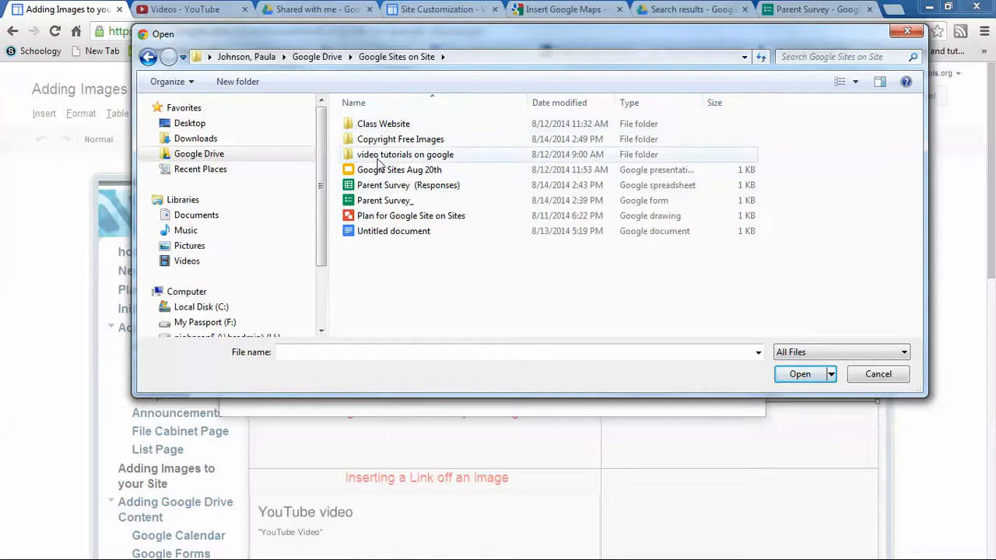
double_click(400, 139)
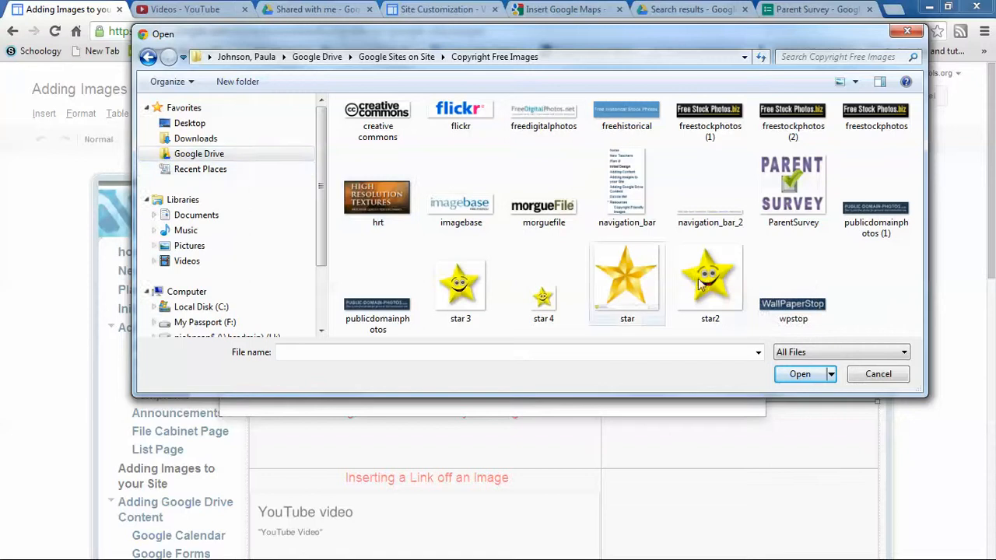
click(710, 281)
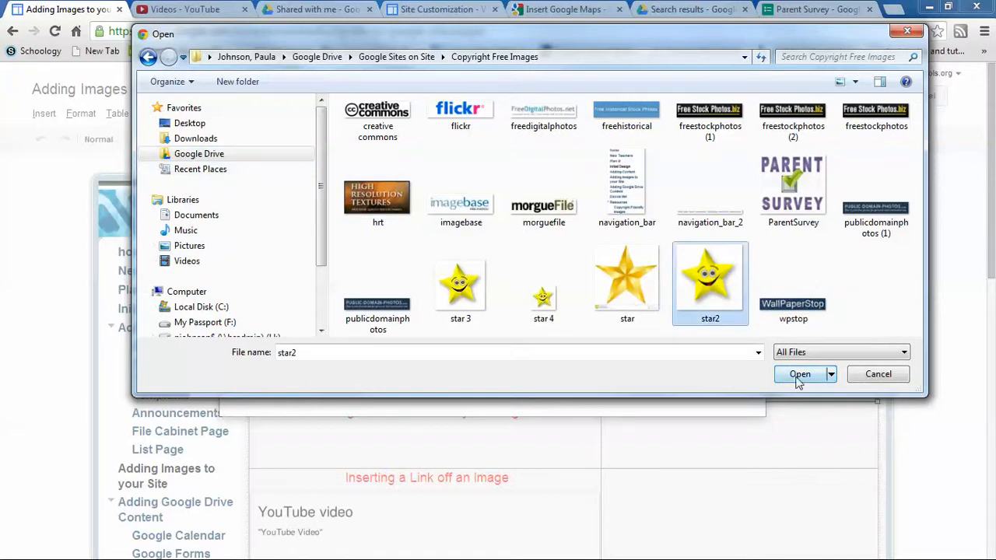
click(800, 375)
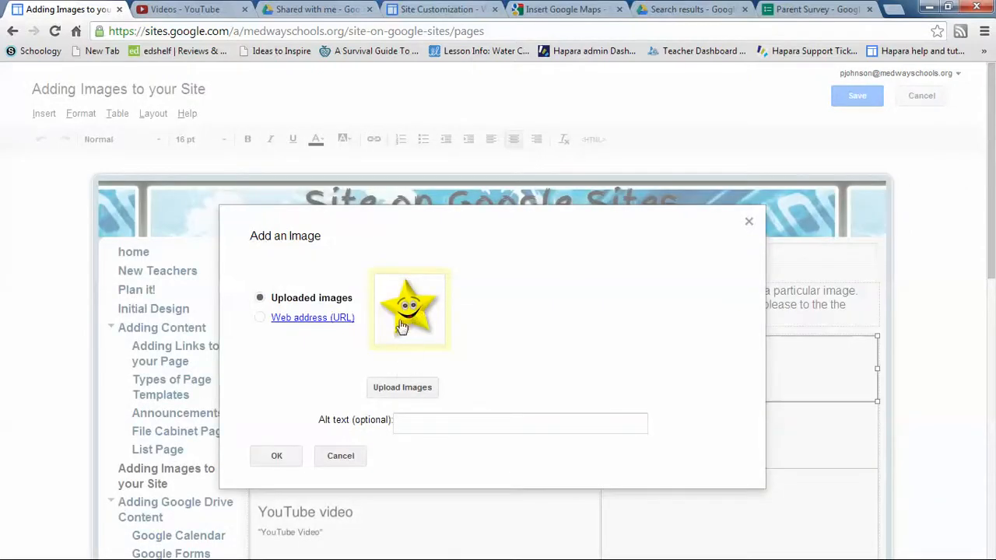
Step: Confirm the Add an Image dialog with OK to insert the star2 image
click(276, 455)
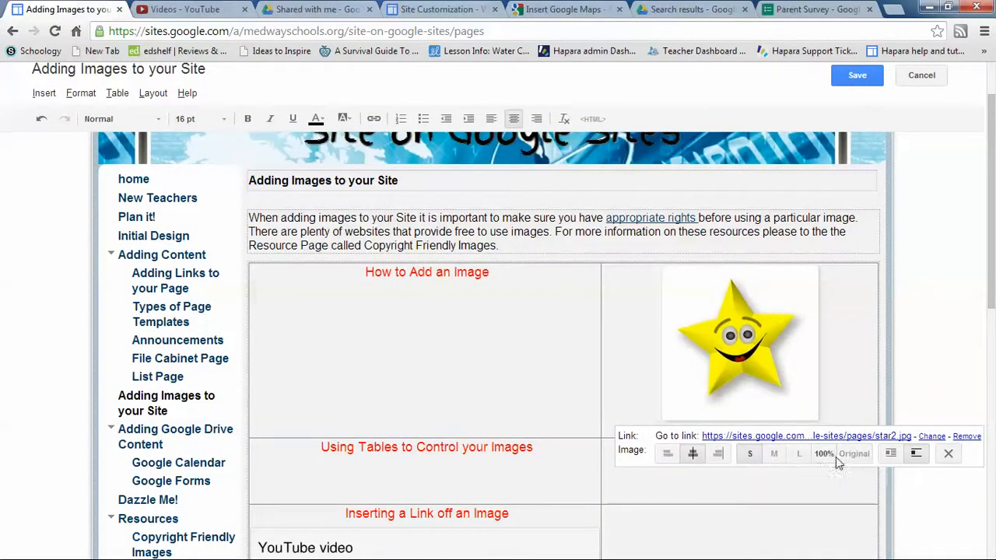
mouse_move(823, 454)
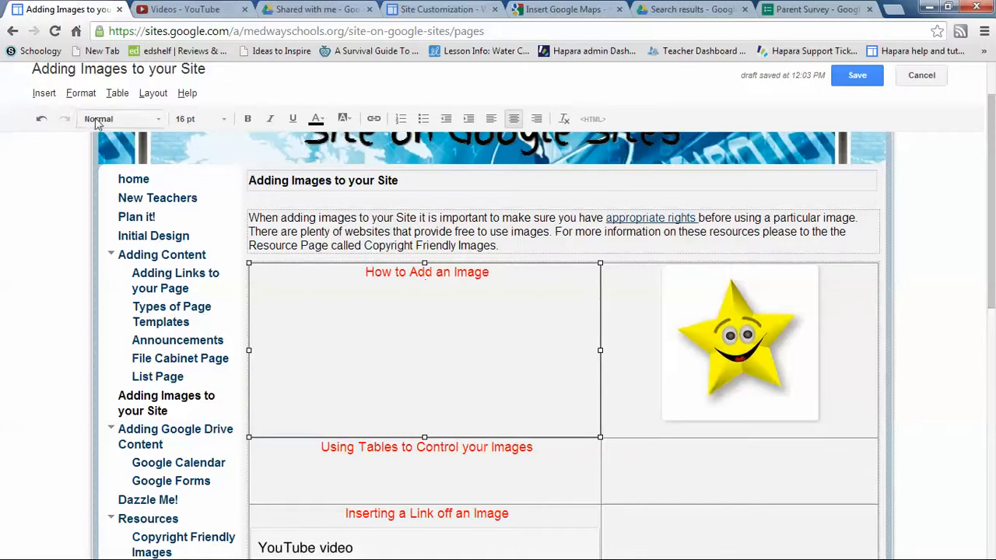
Step: Insert 21st_century_skills.png from Drive into the 'How to Add an Image' cell
click(44, 93)
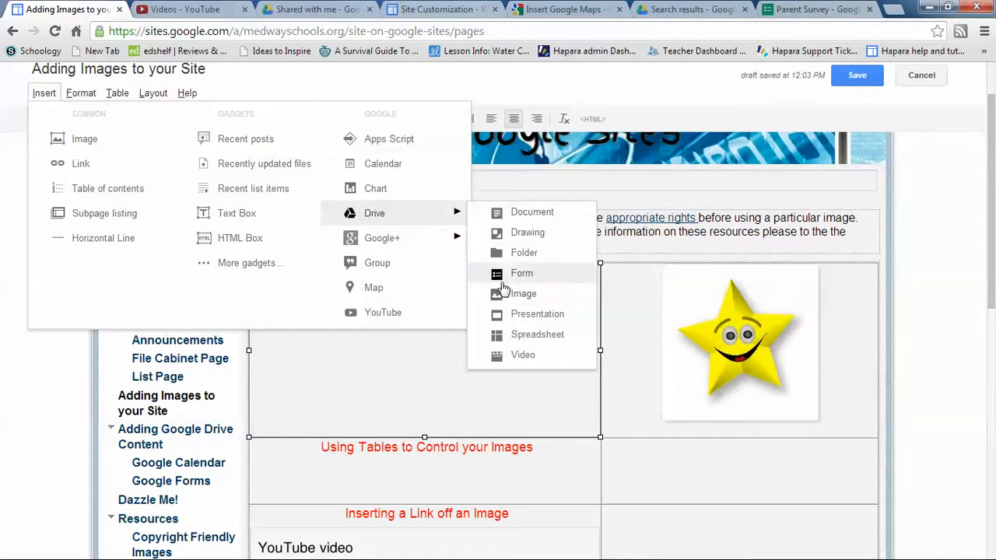
click(523, 294)
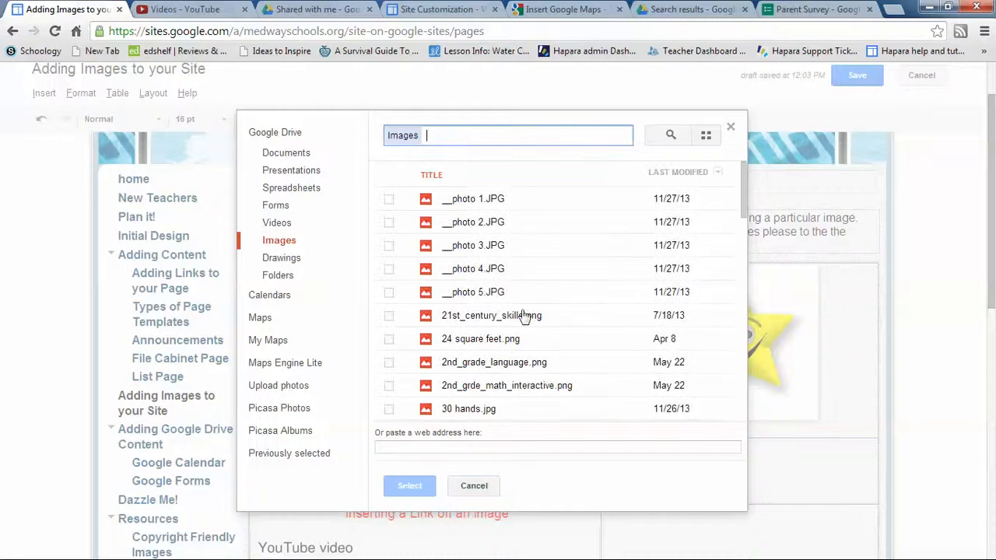
click(491, 315)
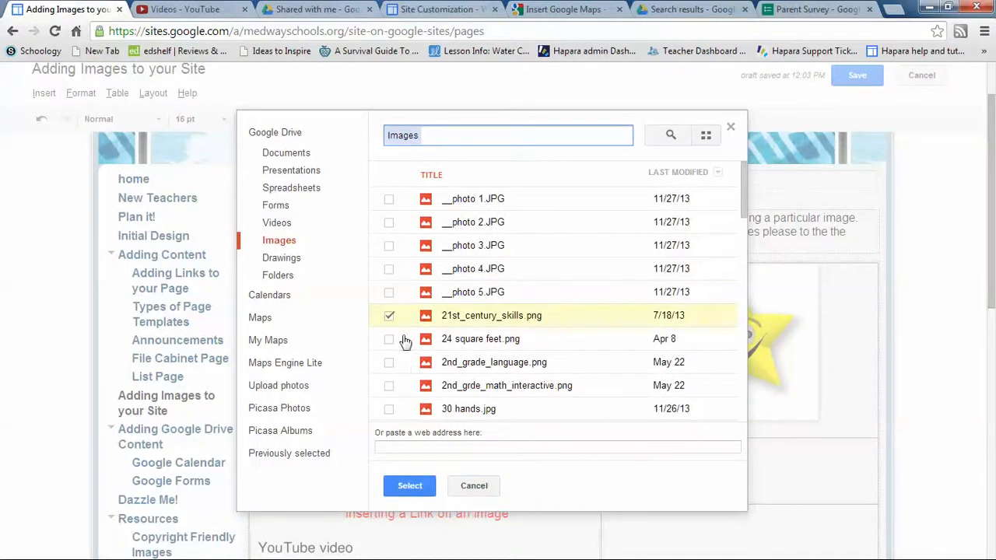
mouse_move(480, 321)
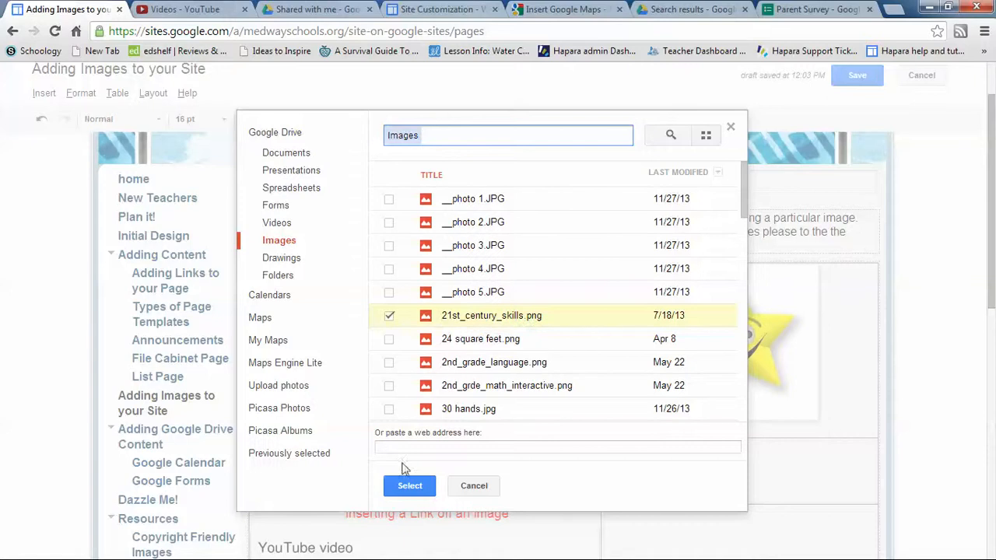
click(410, 485)
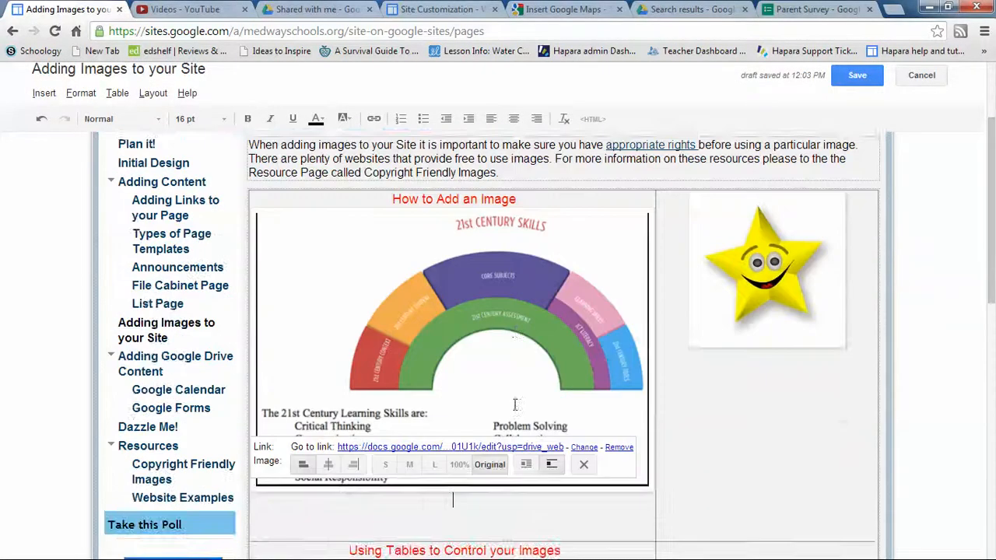
scroll(down, 3)
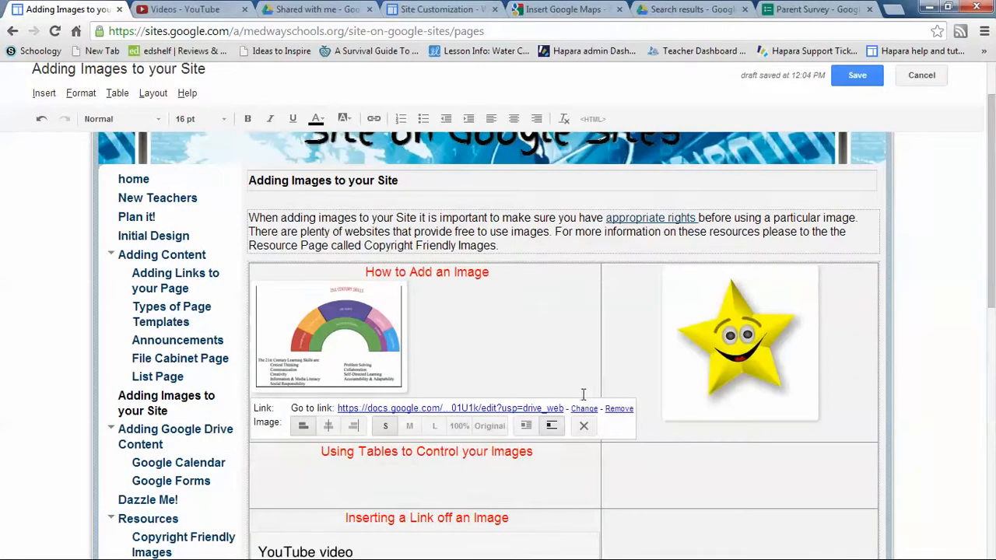
click(43, 92)
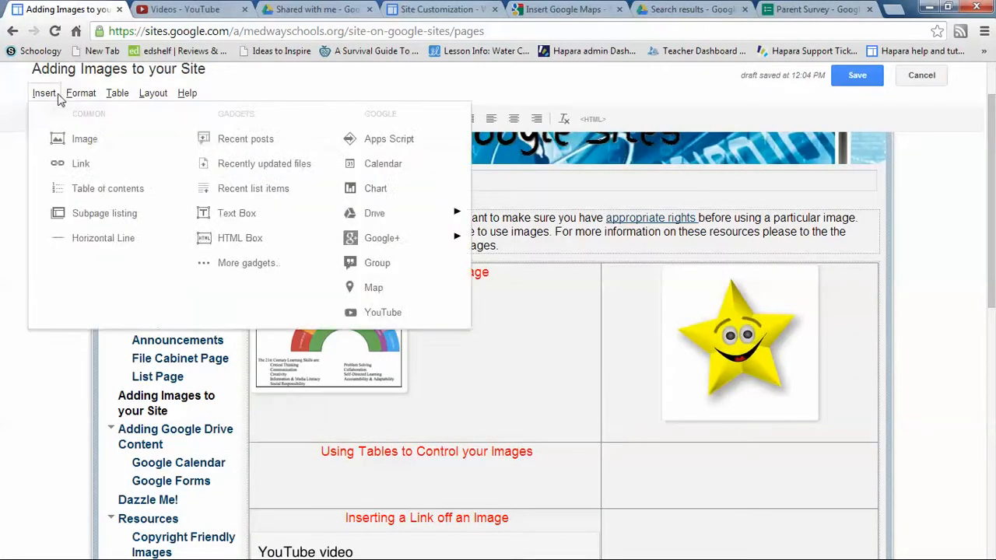
mouse_move(53, 105)
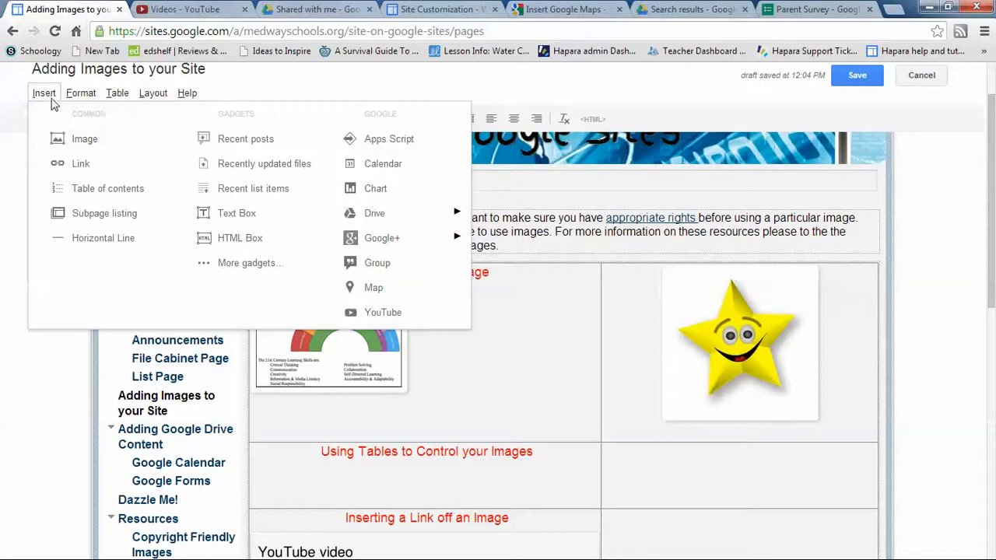
mouse_move(374, 213)
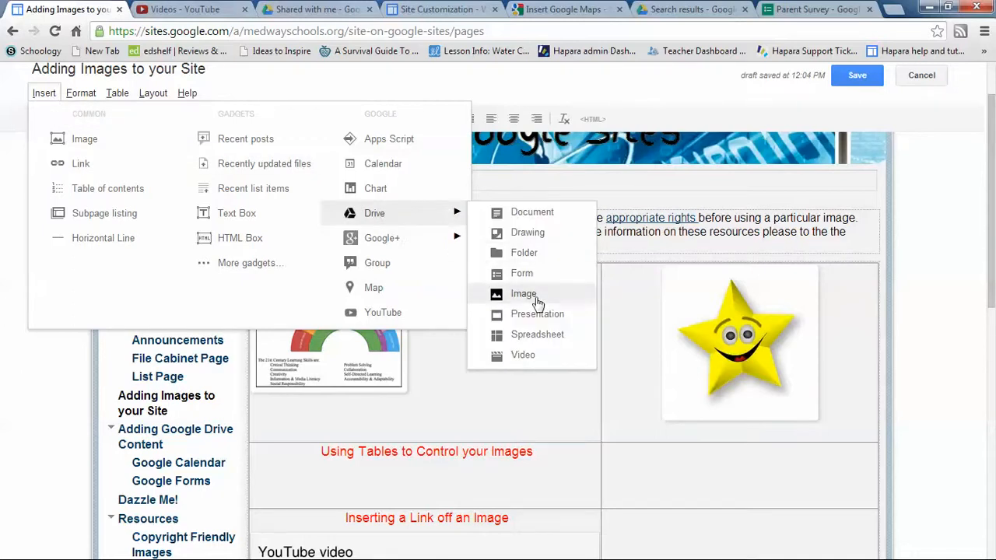
mouse_move(523, 294)
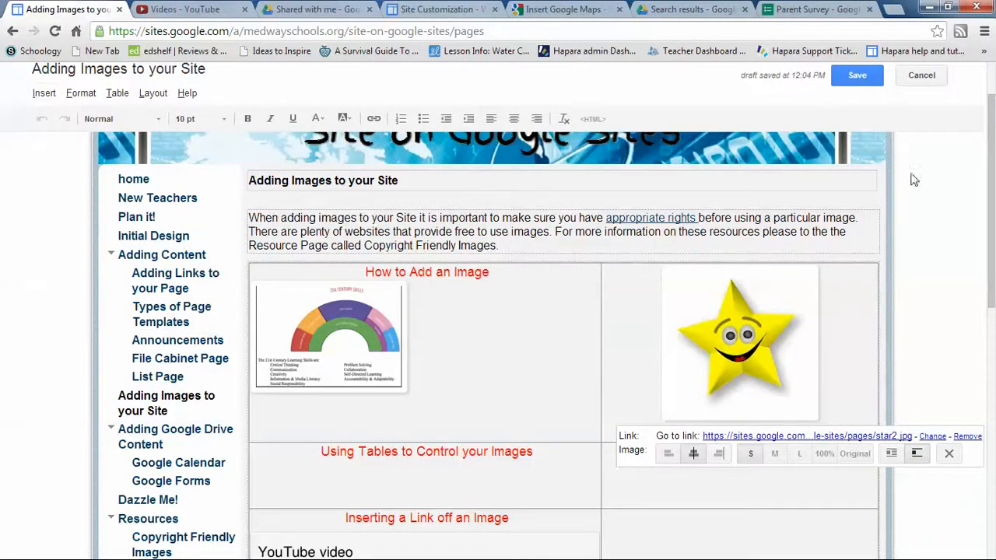
mouse_move(878, 111)
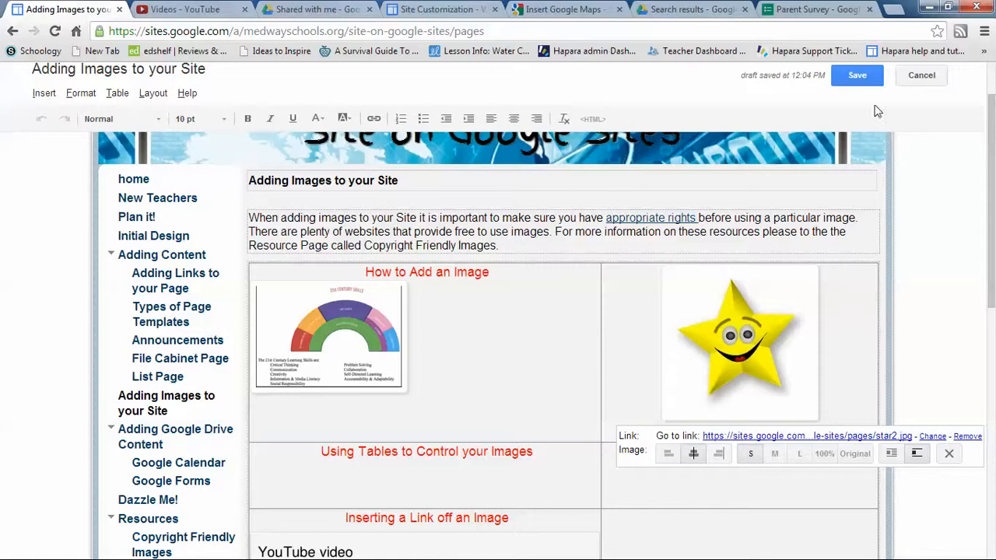